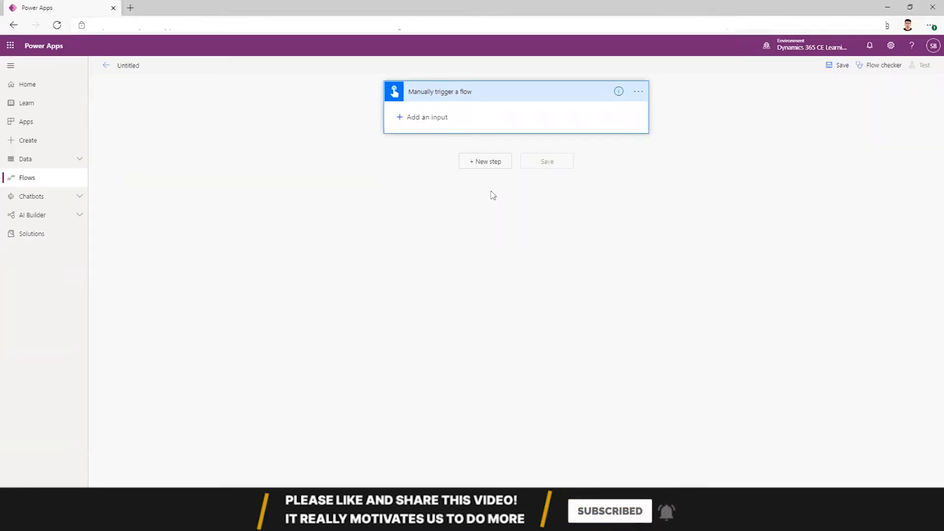
mouse_move(482, 175)
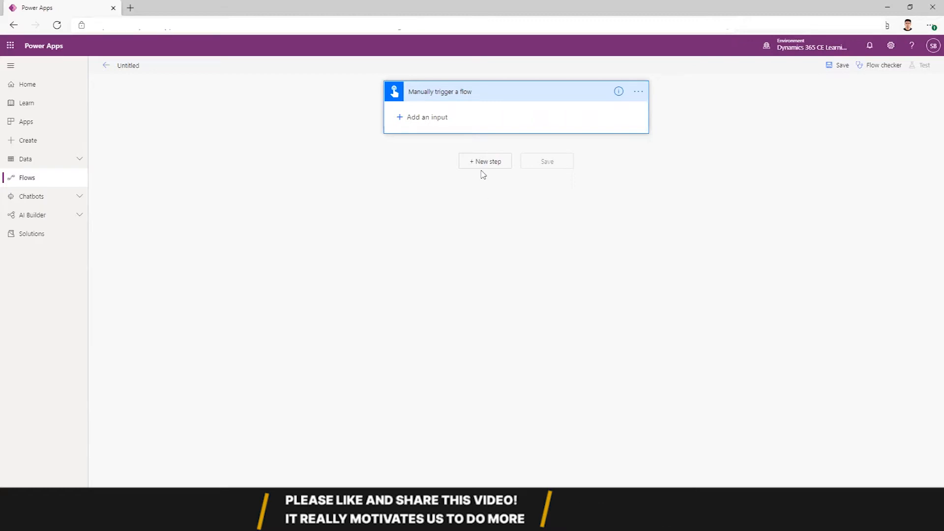
Add a Scope action as the first step after the manual trigger
left_click(484, 161)
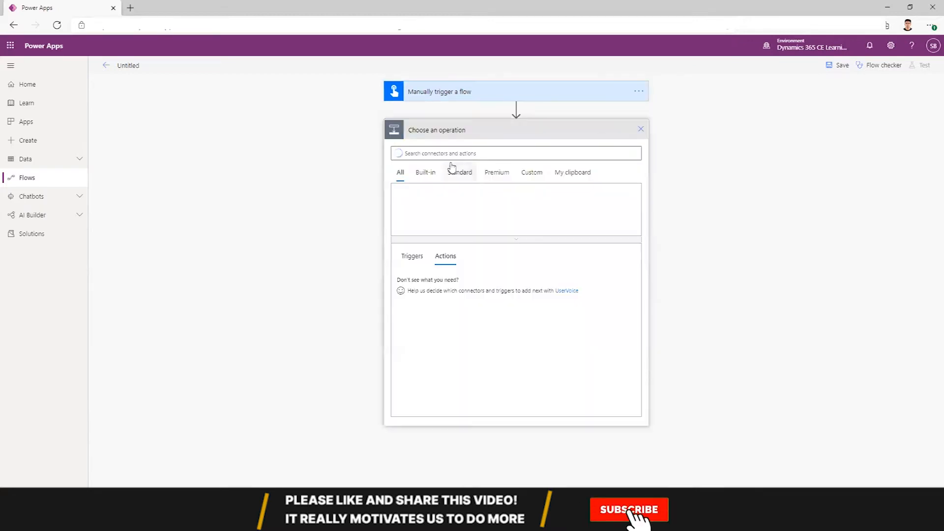
type("sd")
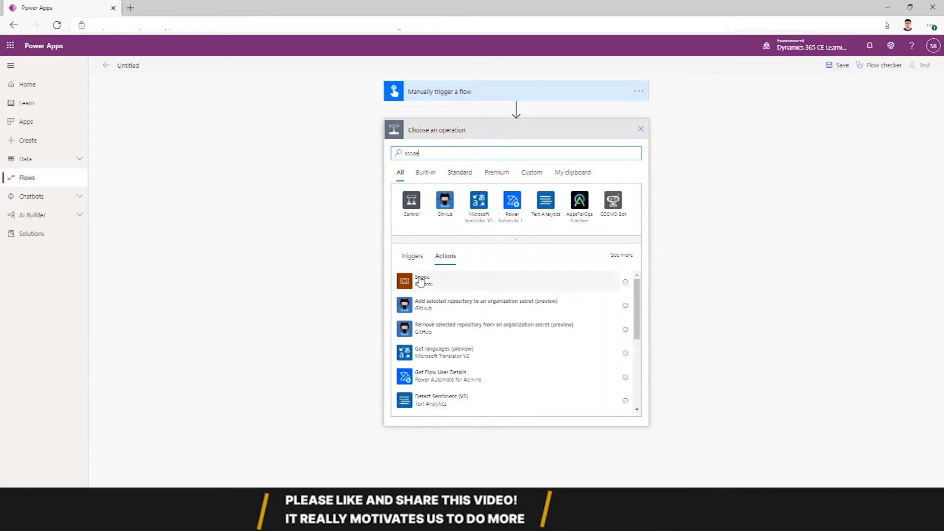
left_click(422, 280)
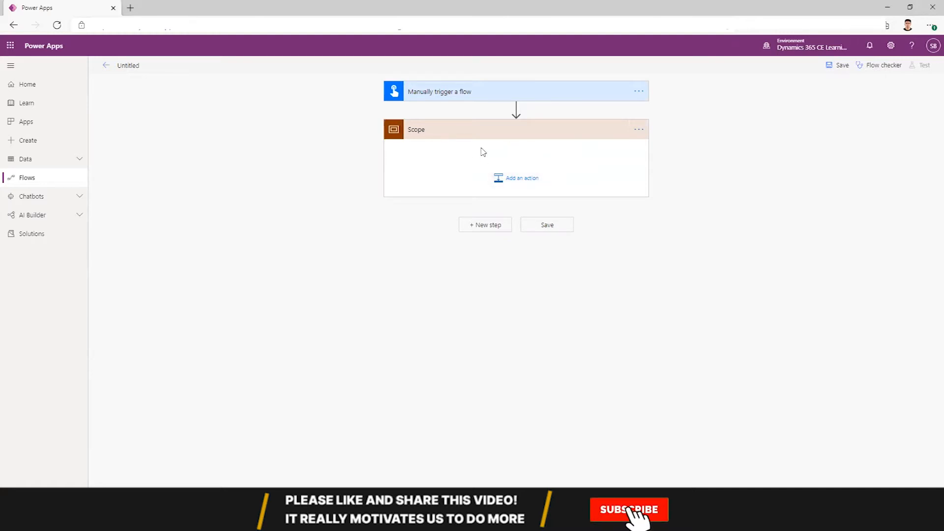
left_click(520, 178)
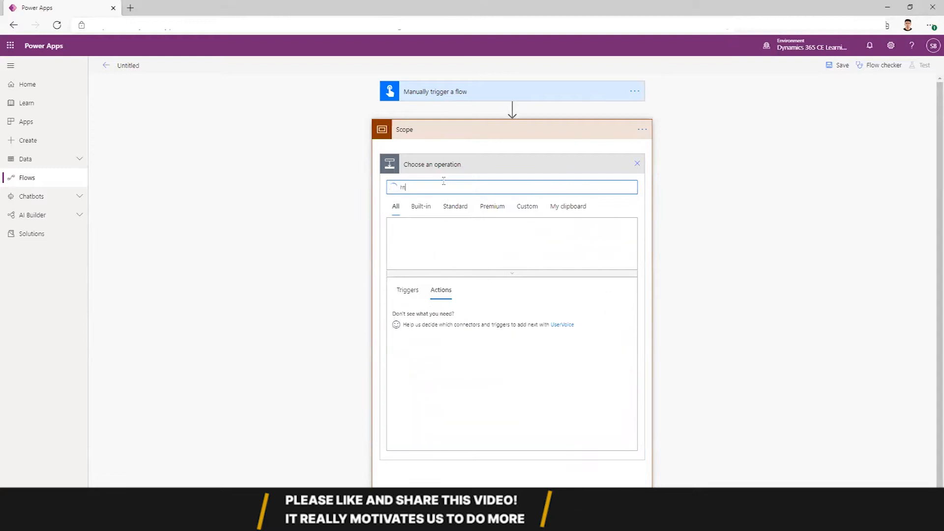
type("http")
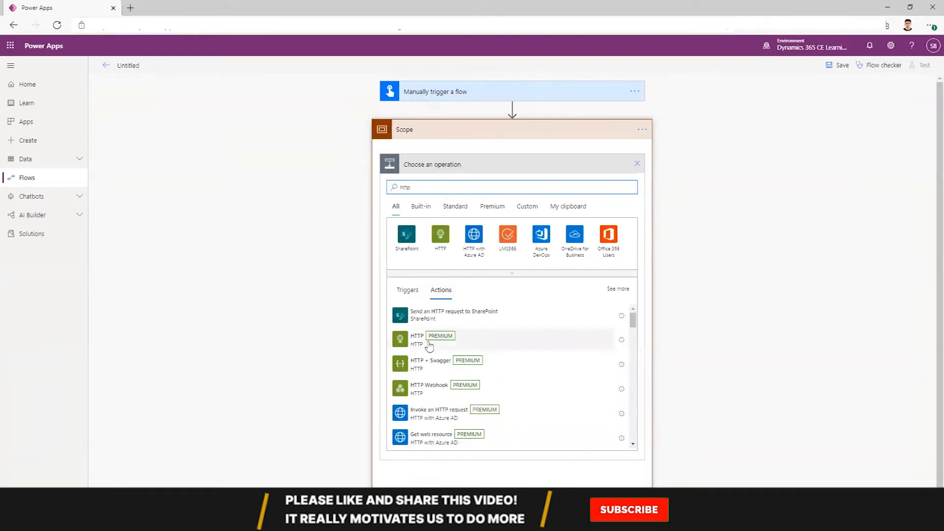
left_click(416, 340)
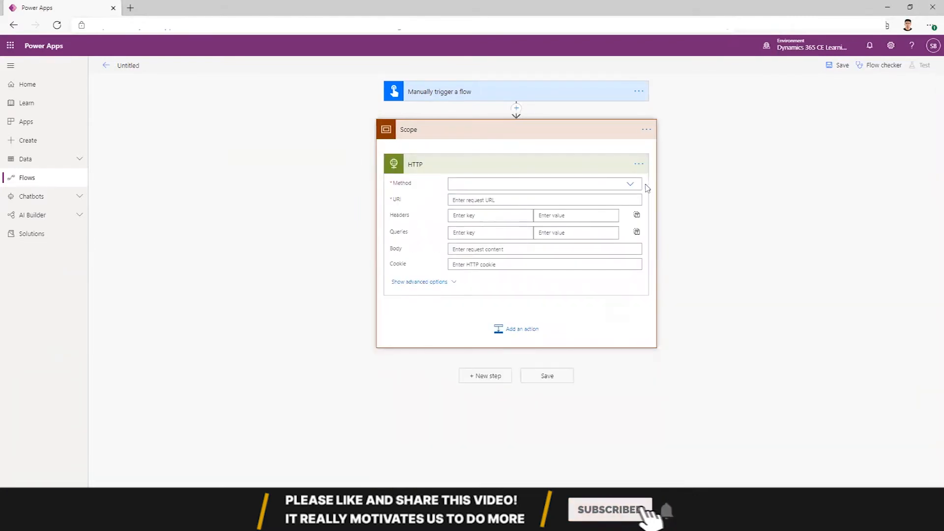
left_click(630, 184)
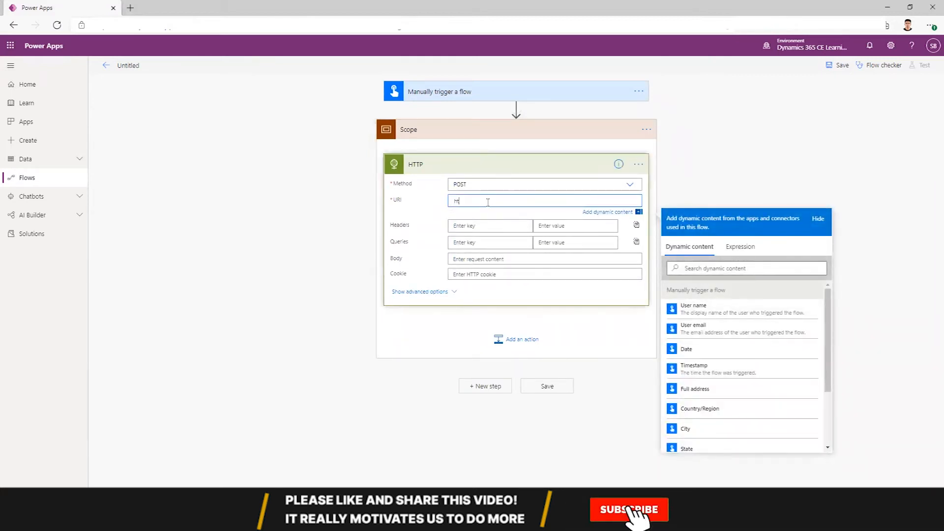
type("http//google.com")
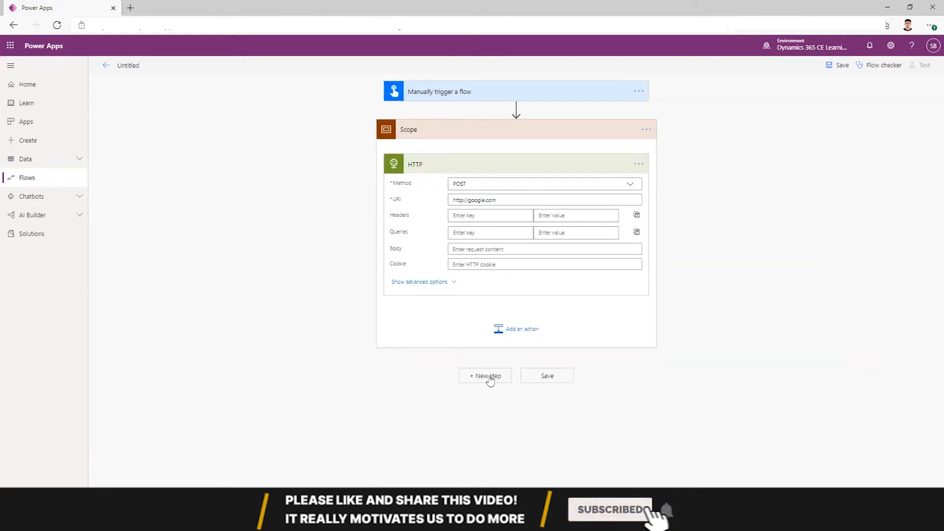
Add a second Scope below the first, naming them Try and Catch
left_click(485, 375)
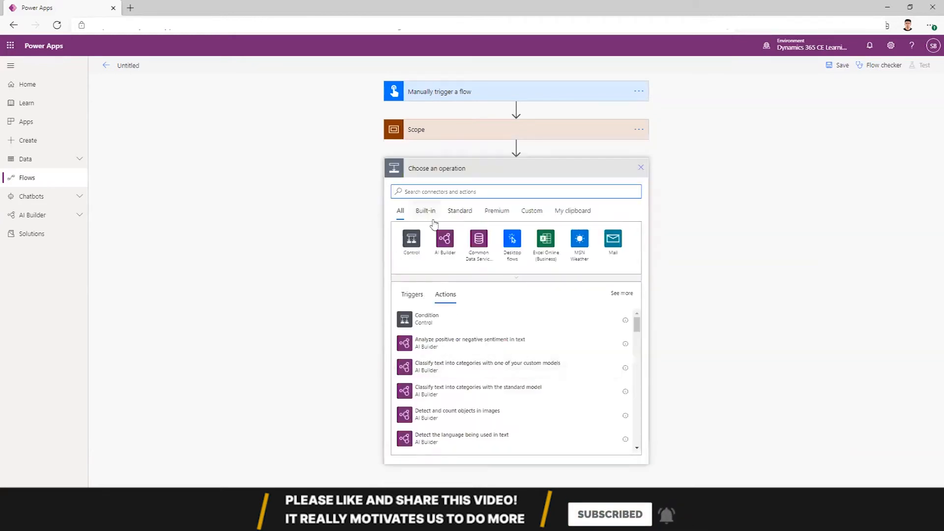
type("catch")
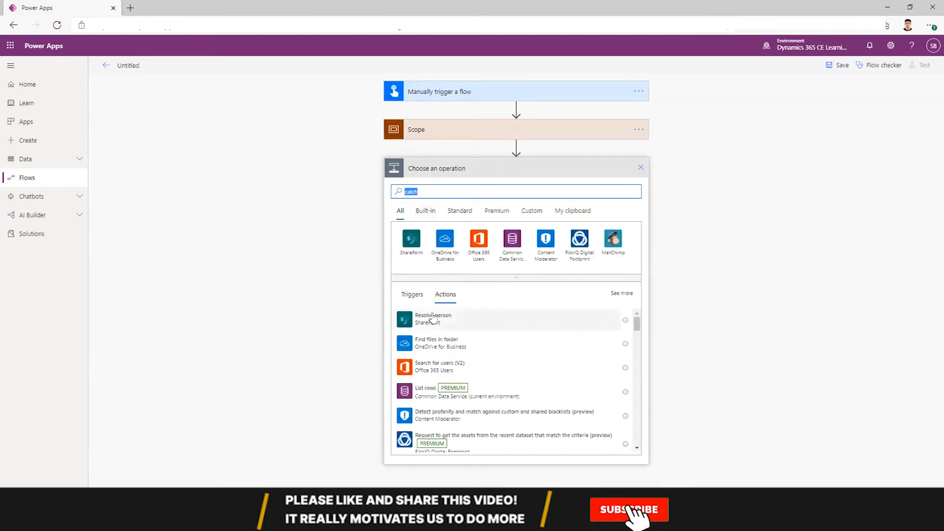
type("scop")
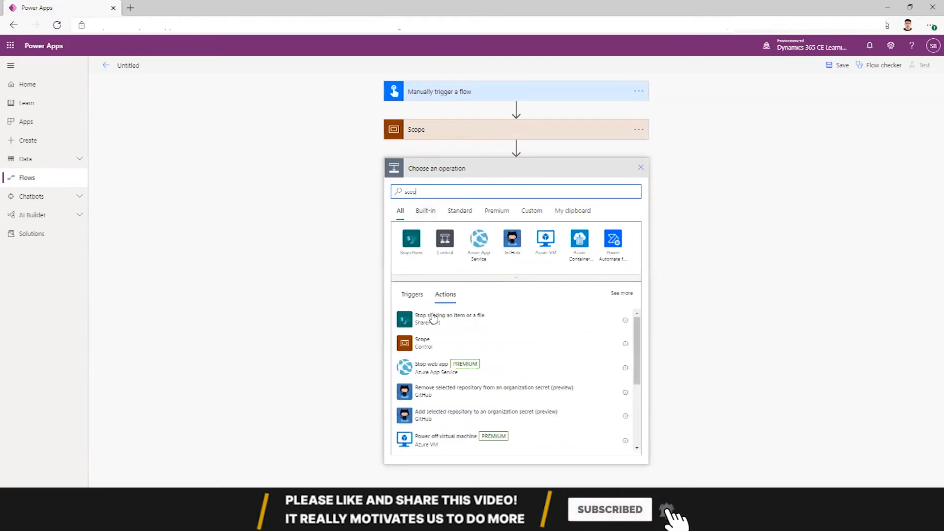
left_click(422, 342)
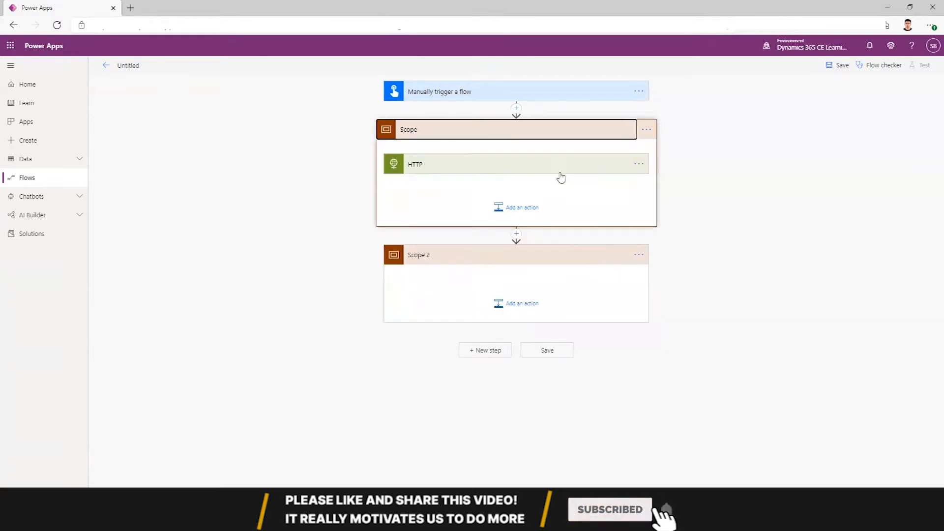
left_click(647, 129)
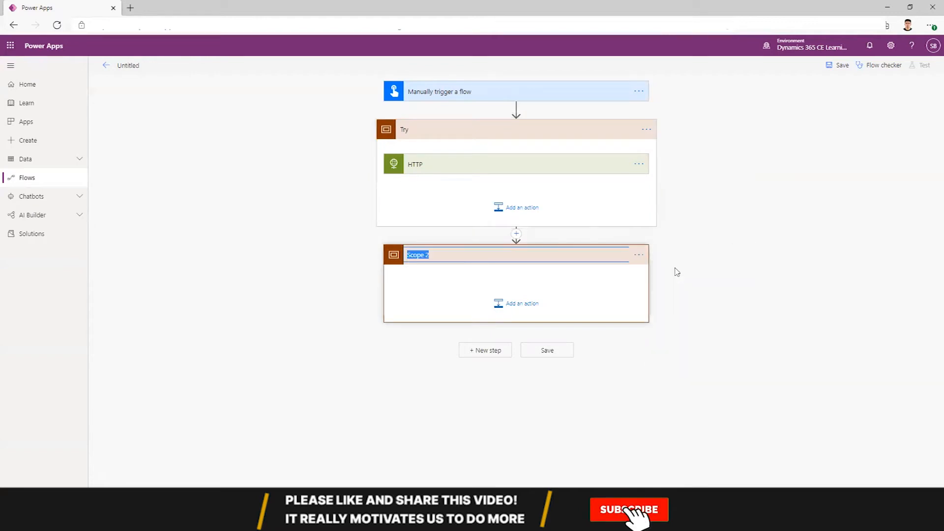
type("Catch")
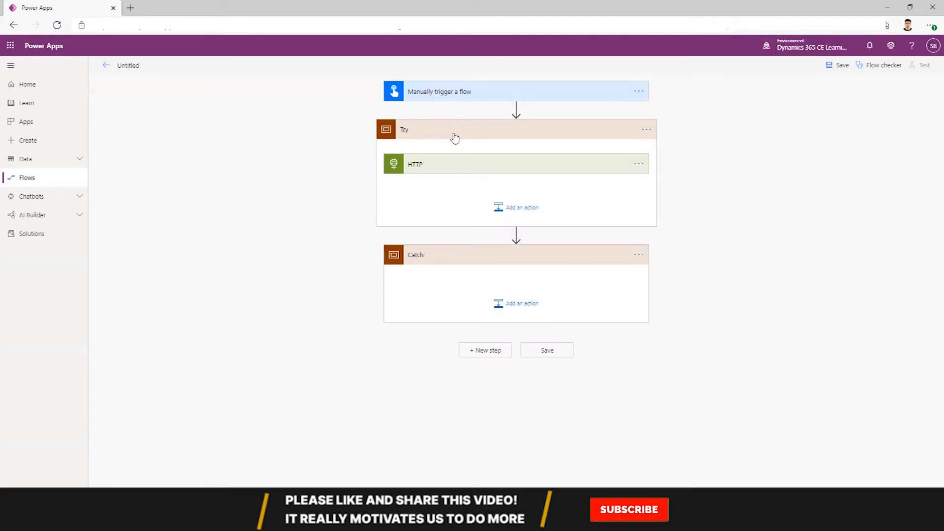
Configure Catch to run after Try only when it has failed, not when successful
left_click(638, 254)
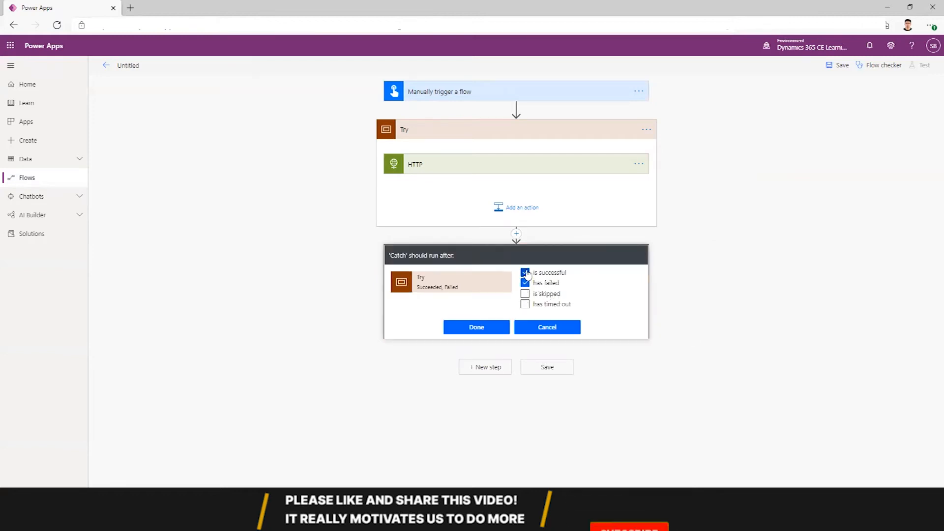
left_click(476, 326)
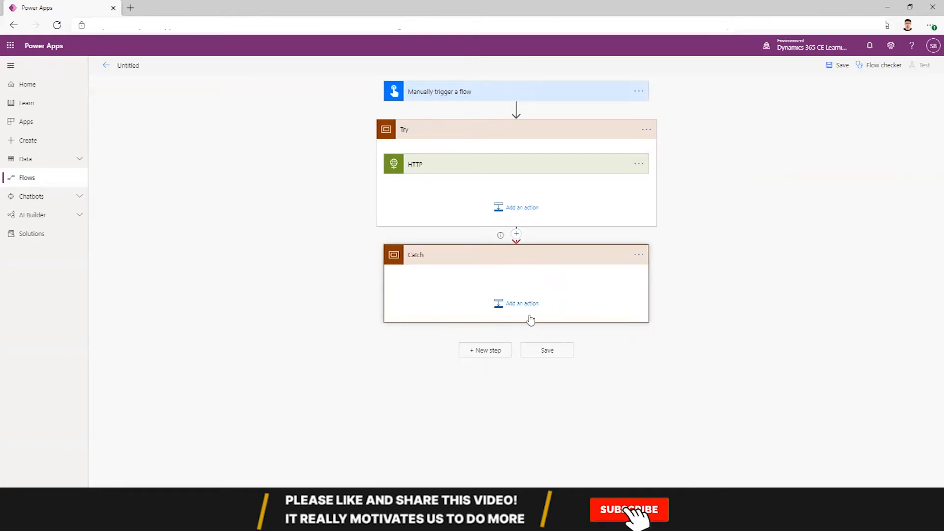
Add a Send an email (V2) action in Catch with subject and body 'Something has failed'
left_click(521, 303)
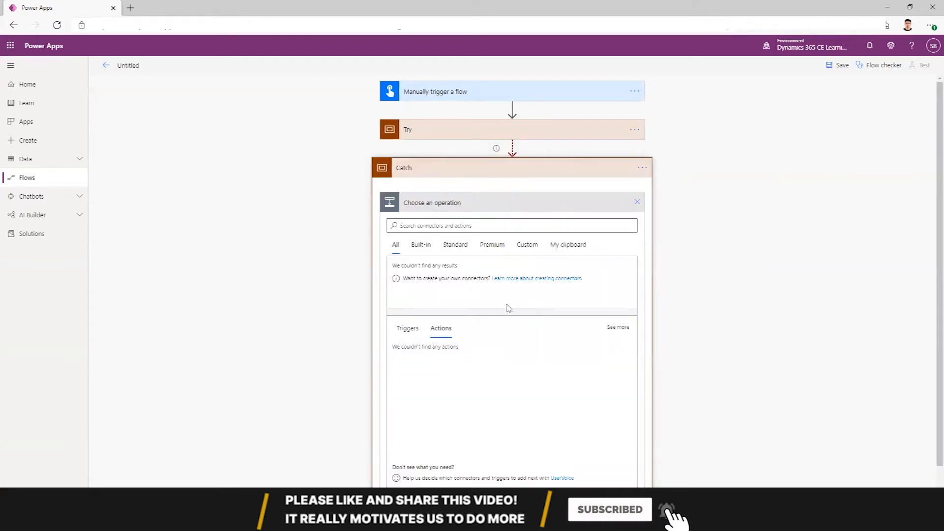
type("send")
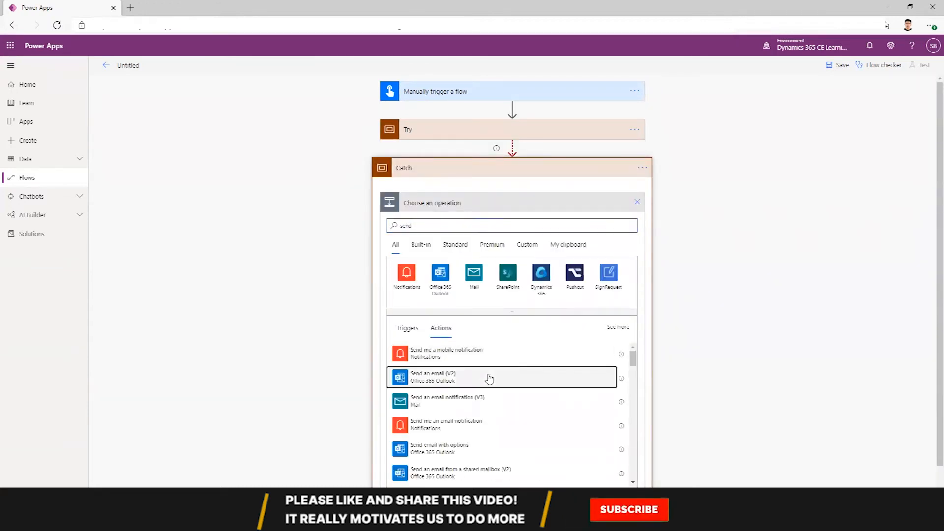
left_click(500, 377)
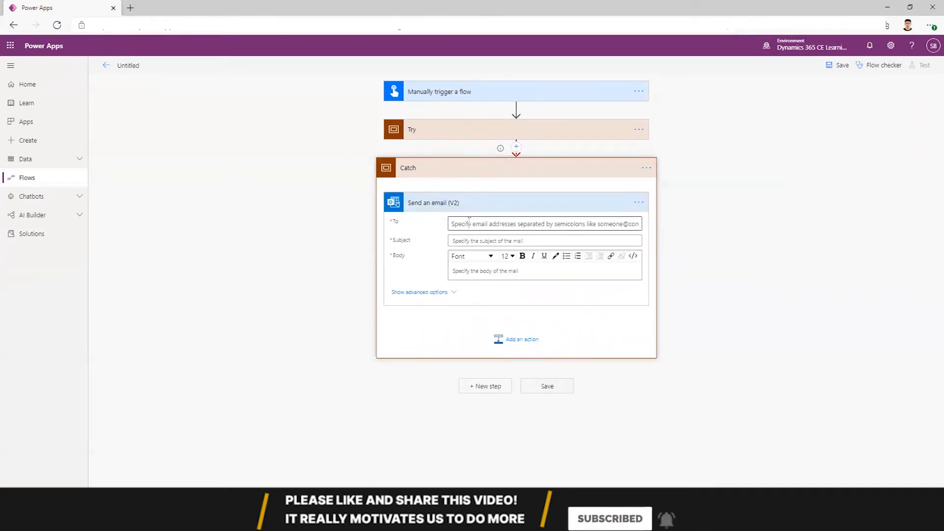
type("summit Bajracharya")
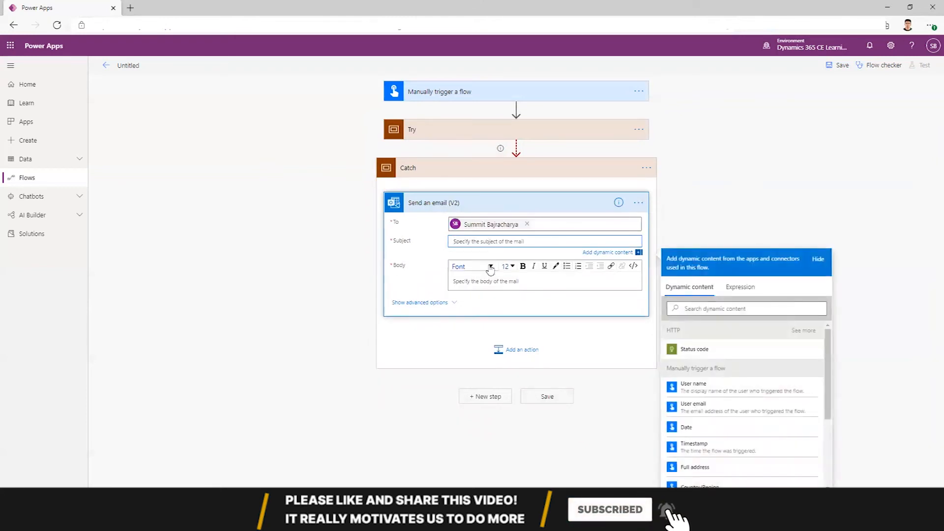
left_click(542, 241)
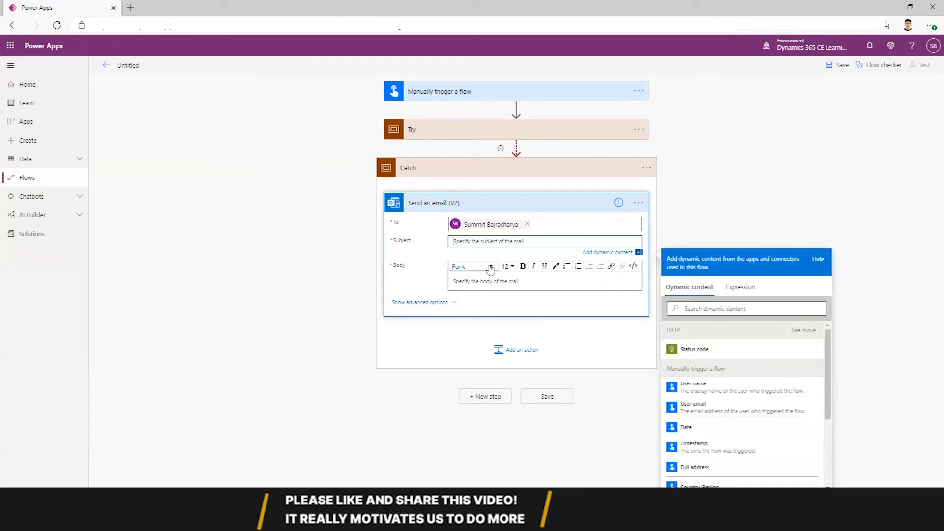
type("Something has failed")
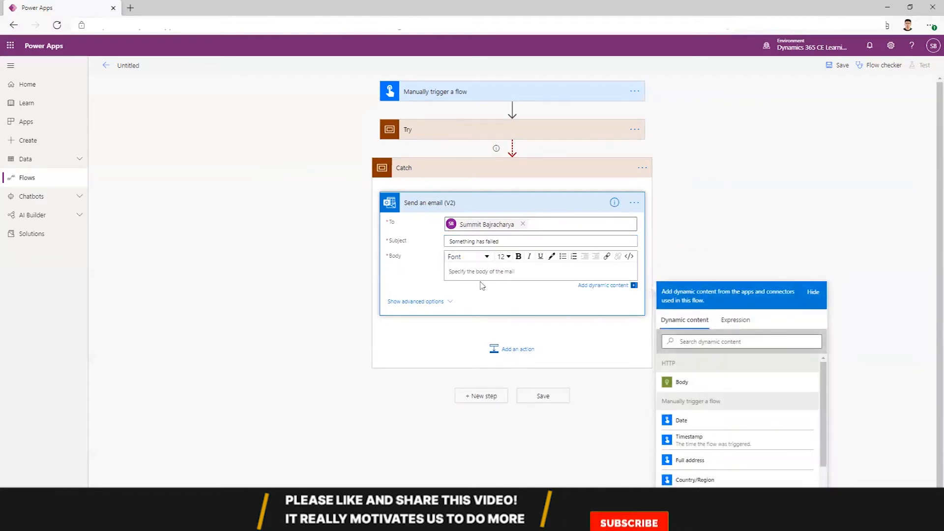
type("Something has failed")
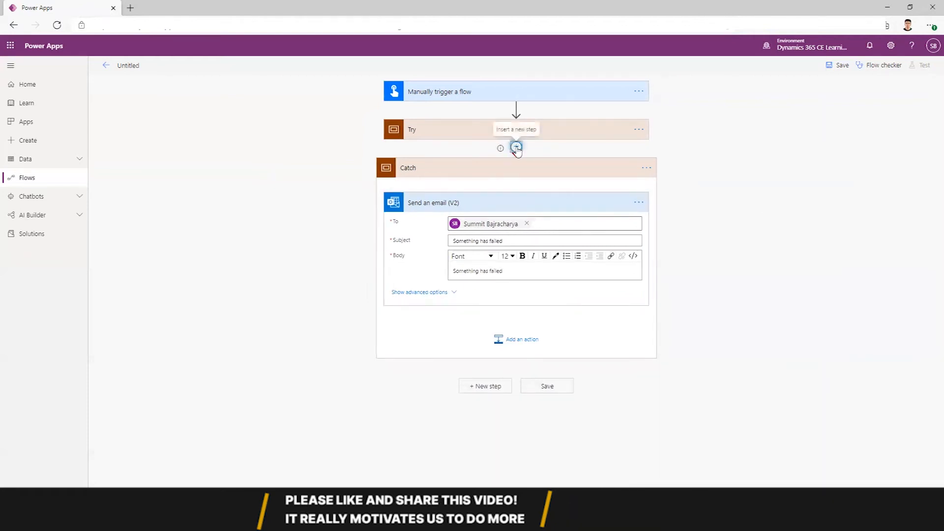
Add a parallel Scope branch after Try beside Catch and name it Success
left_click(516, 148)
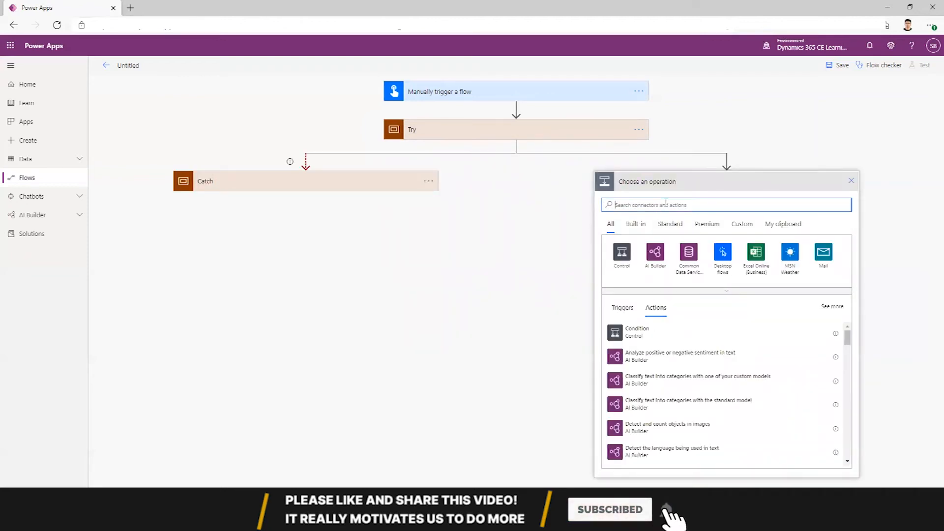
type("scope")
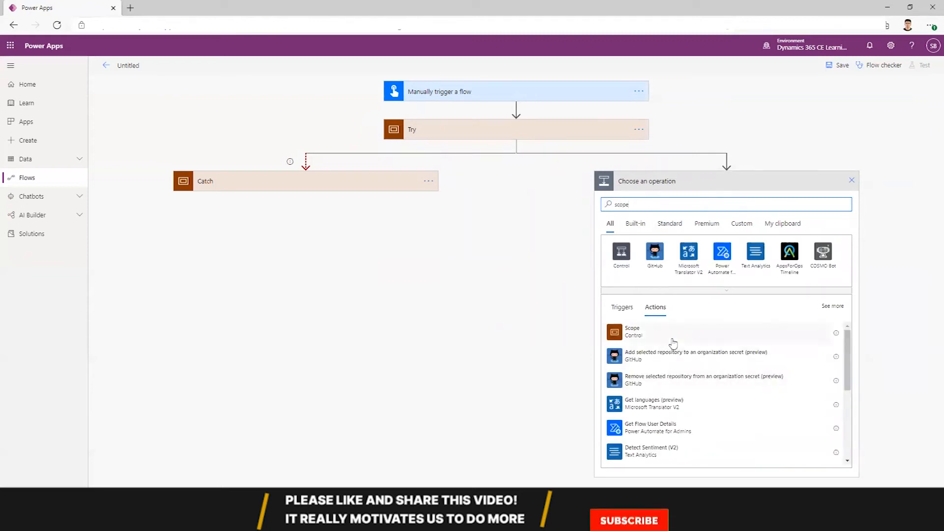
left_click(633, 331)
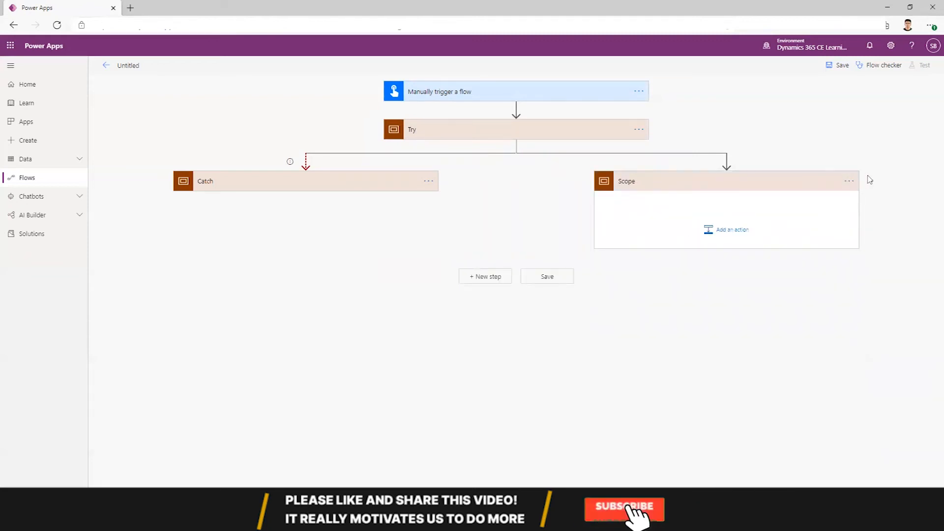
double_click(627, 181)
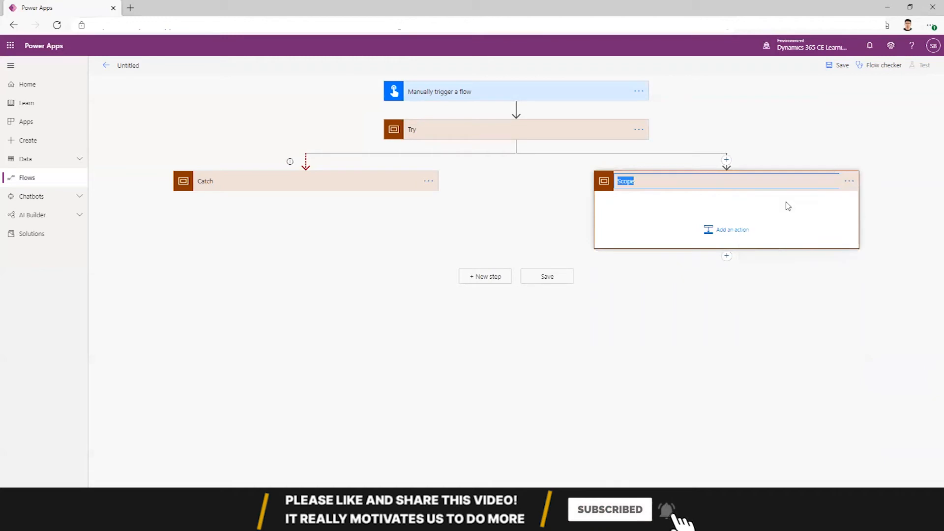
type("Suce")
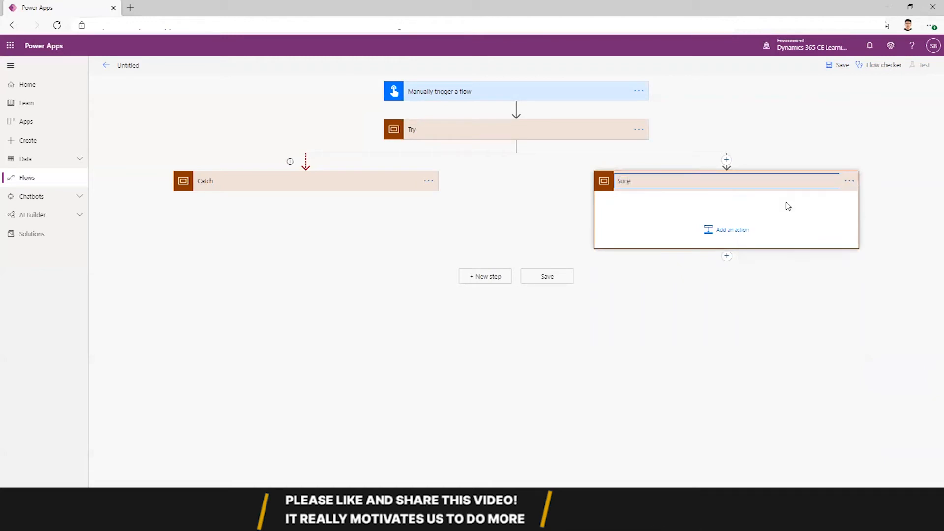
type("Succeed")
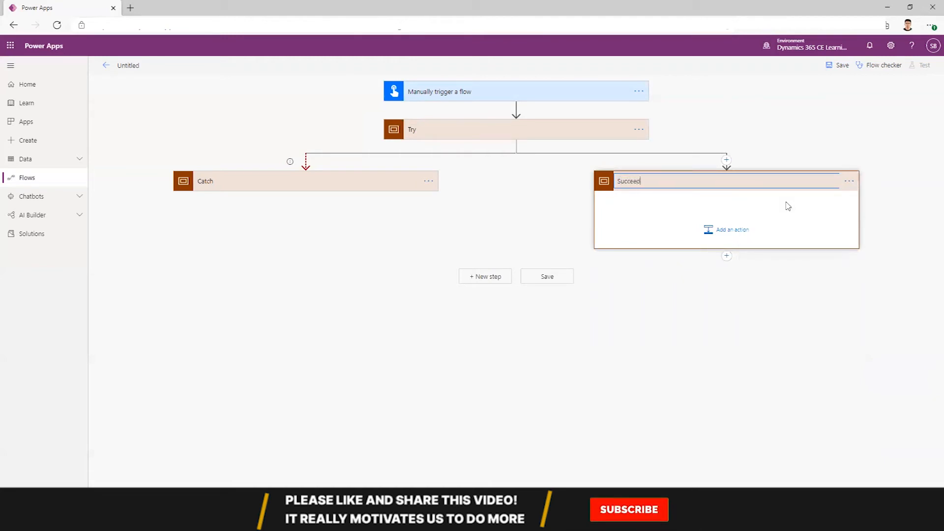
left_click(628, 509)
type("ss")
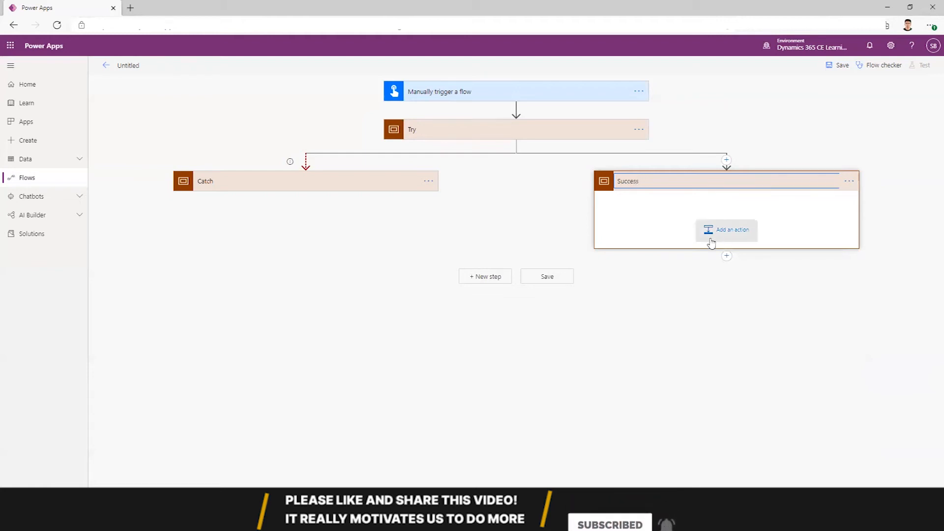
Add an Outlook Send an email (V2) in Success with recipient, subject and body 'It has suceed'
left_click(726, 229)
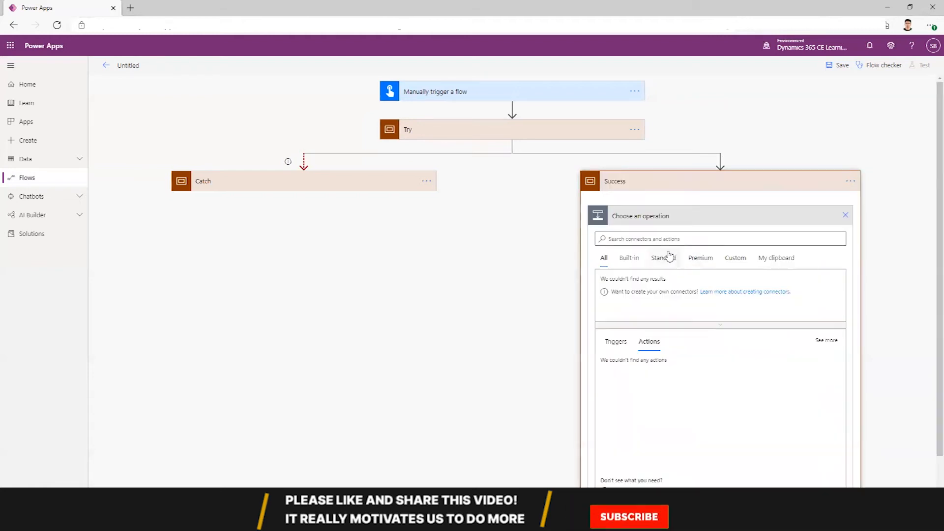
type("send")
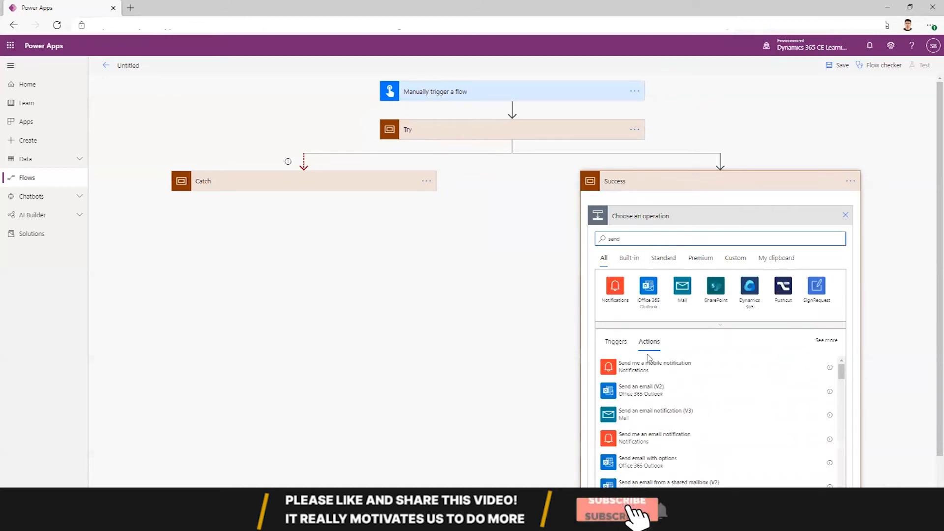
left_click(642, 389)
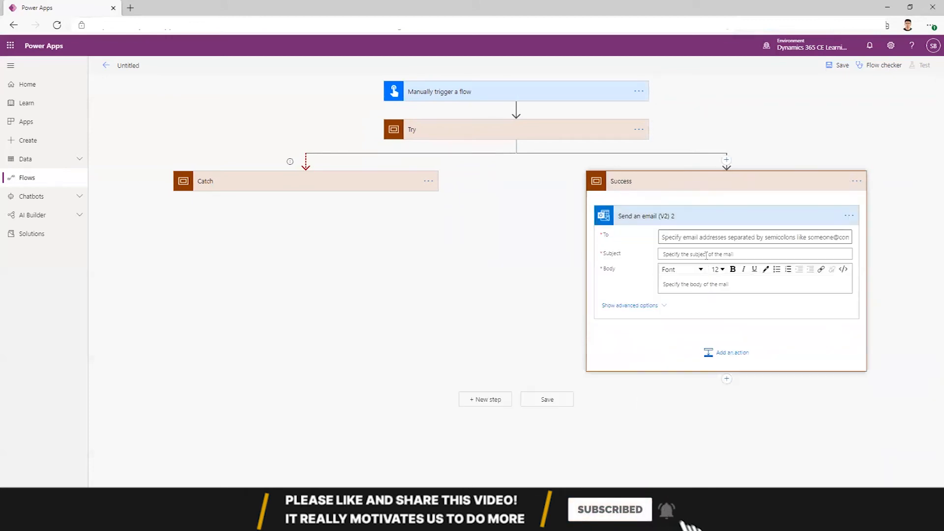
left_click(752, 237)
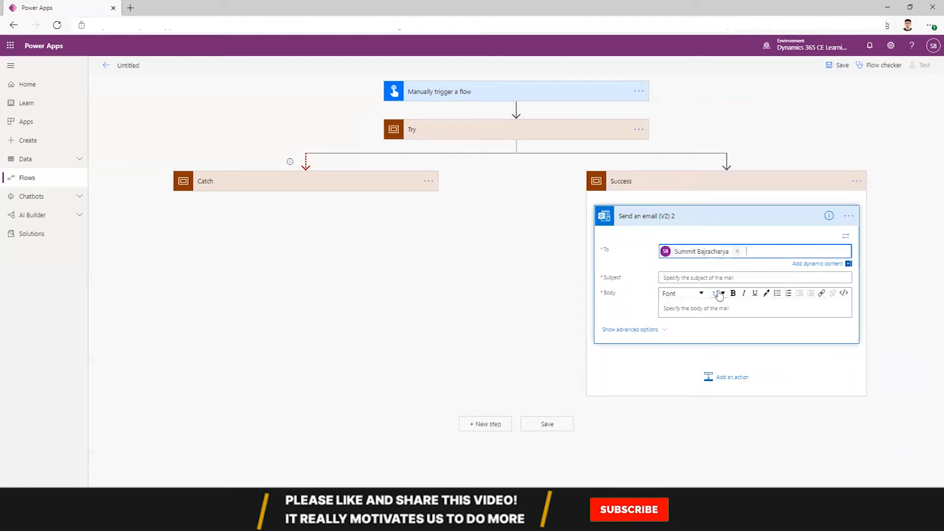
left_click(752, 253)
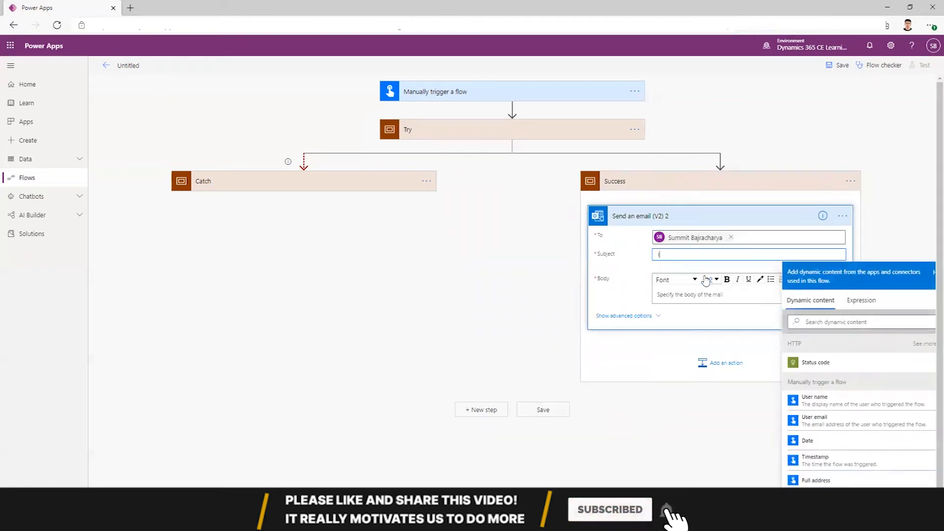
type("It has scue")
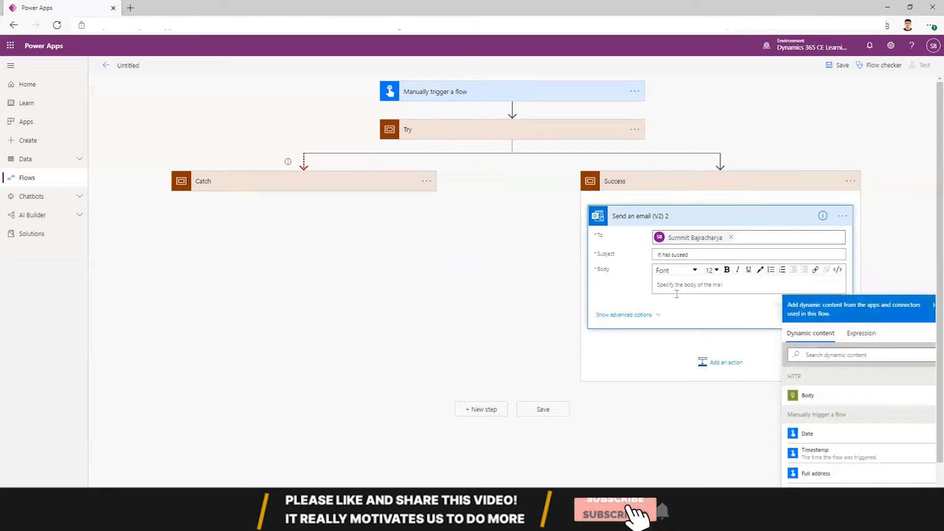
type("It has")
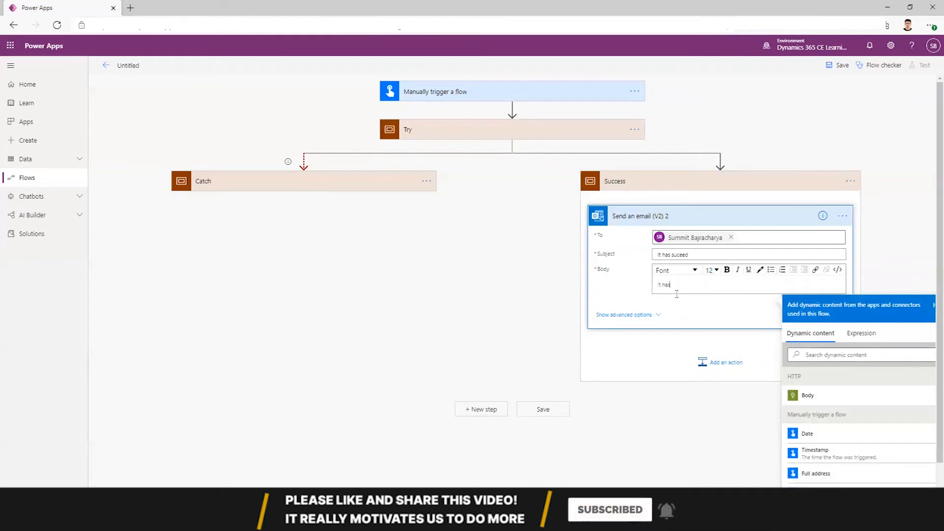
type("suceed")
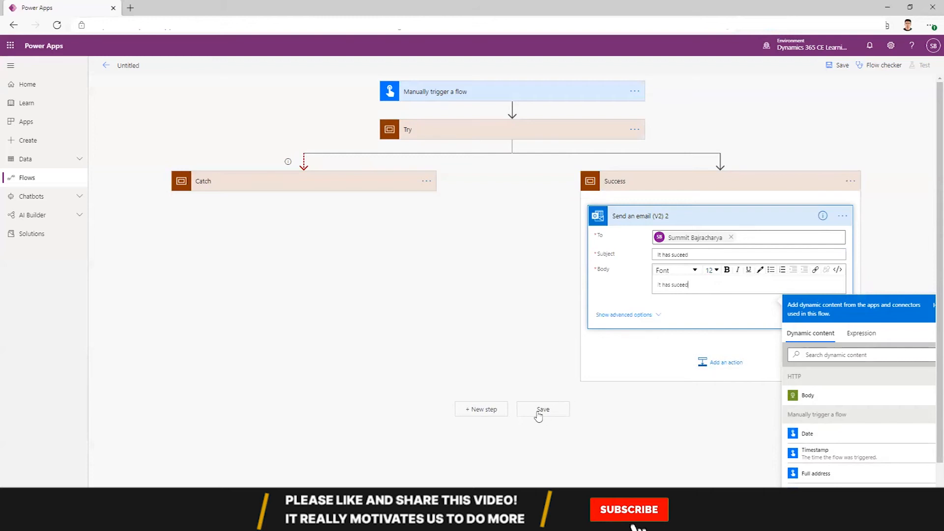
Save the flow, check the run-after conditions of Success and Catch, and start a test
left_click(541, 409)
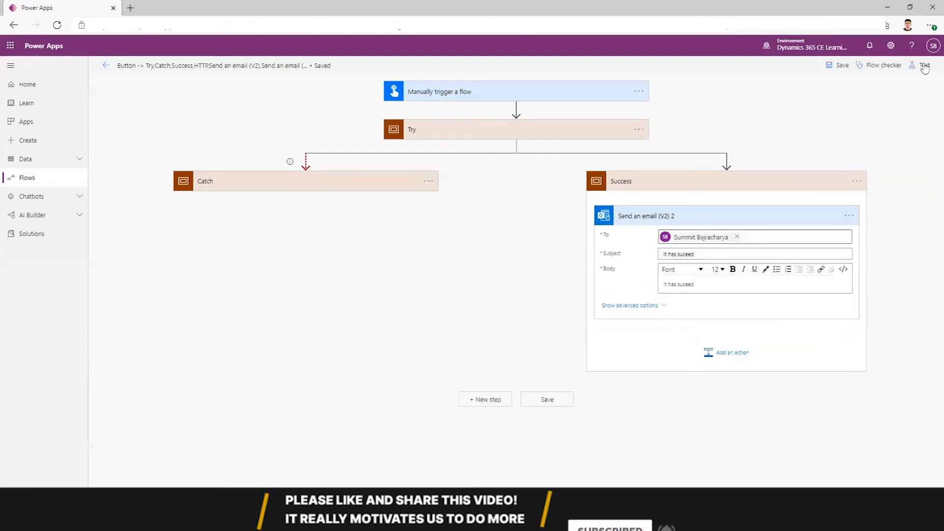
left_click(857, 180)
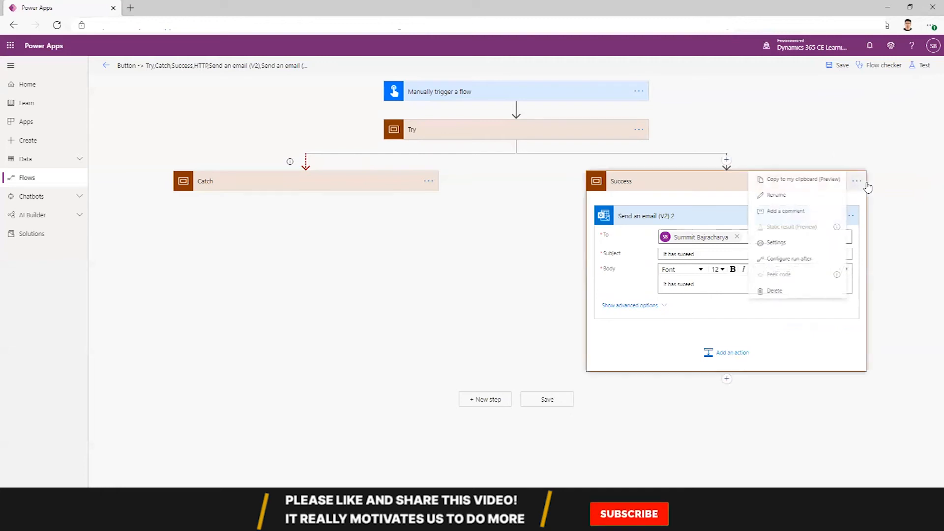
left_click(790, 258)
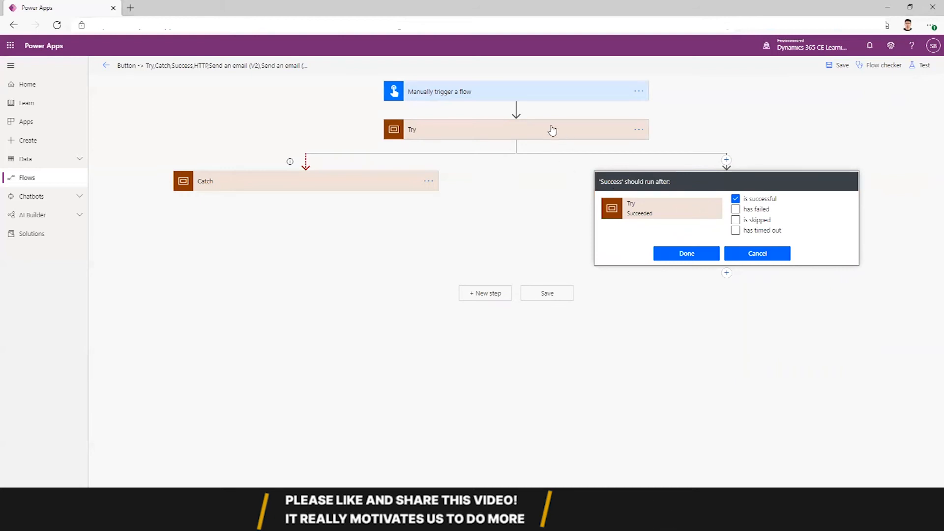
left_click(427, 181)
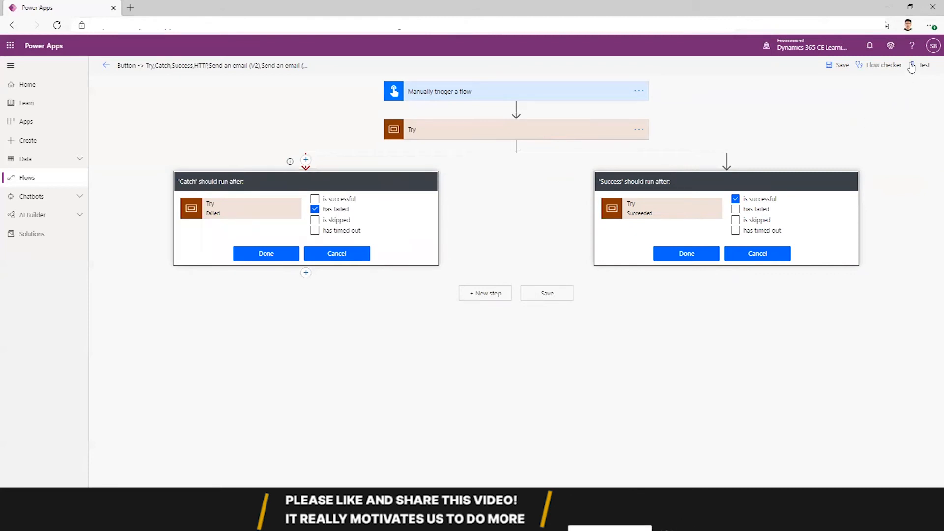
left_click(924, 65)
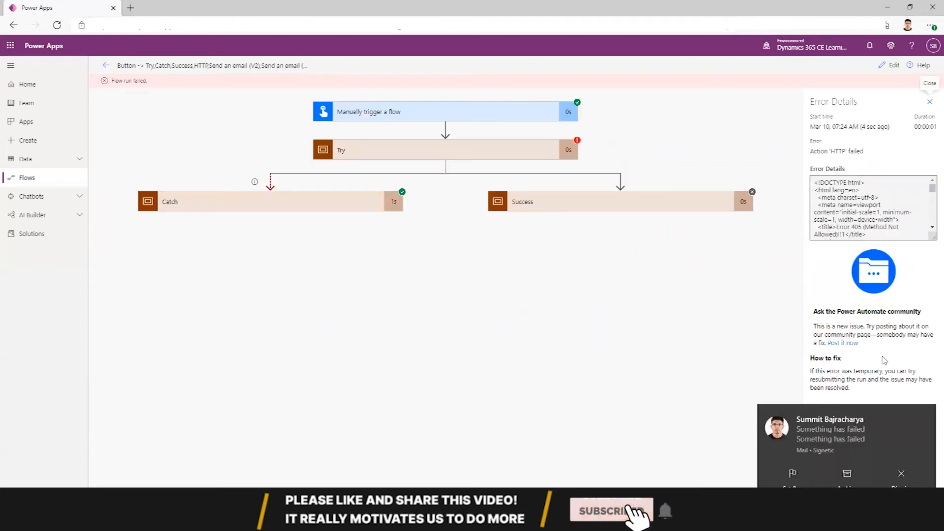
Dismiss the failure email notification from the test run and return to editing the flow
left_click(610, 511)
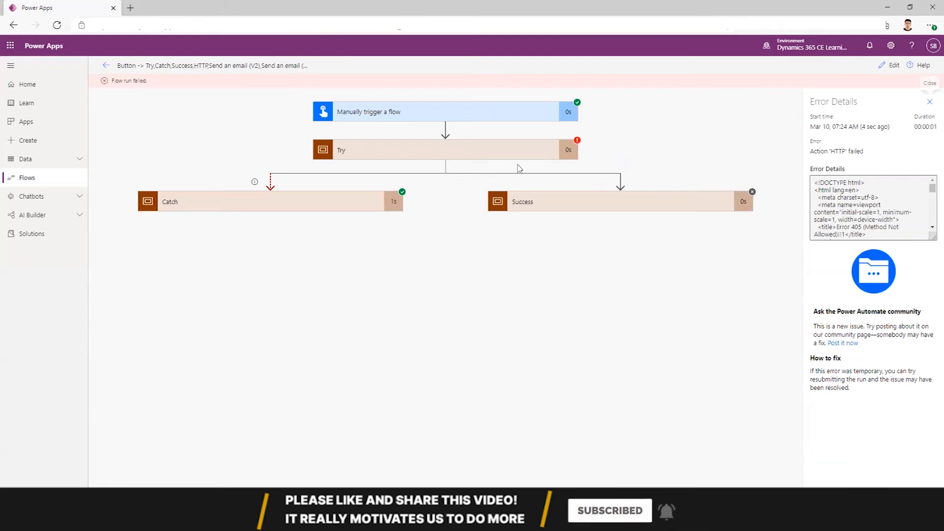
mouse_move(291, 208)
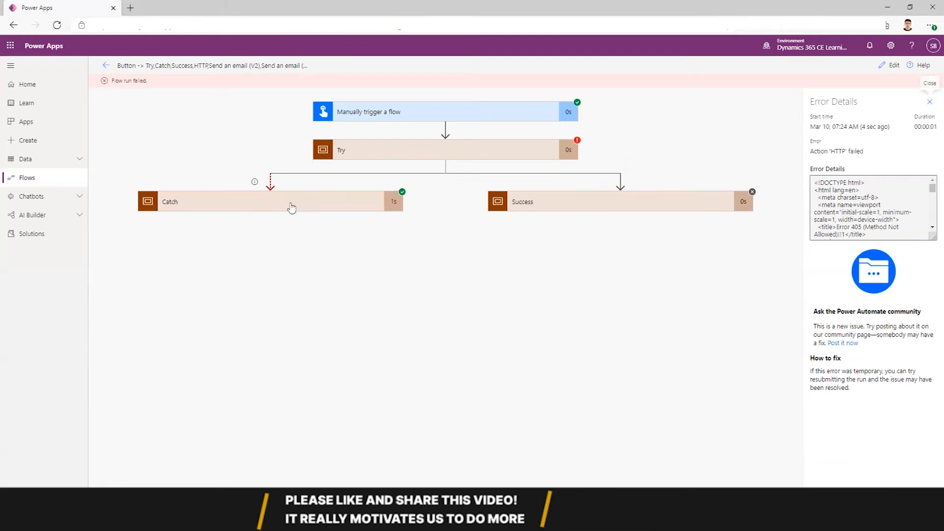
left_click(271, 200)
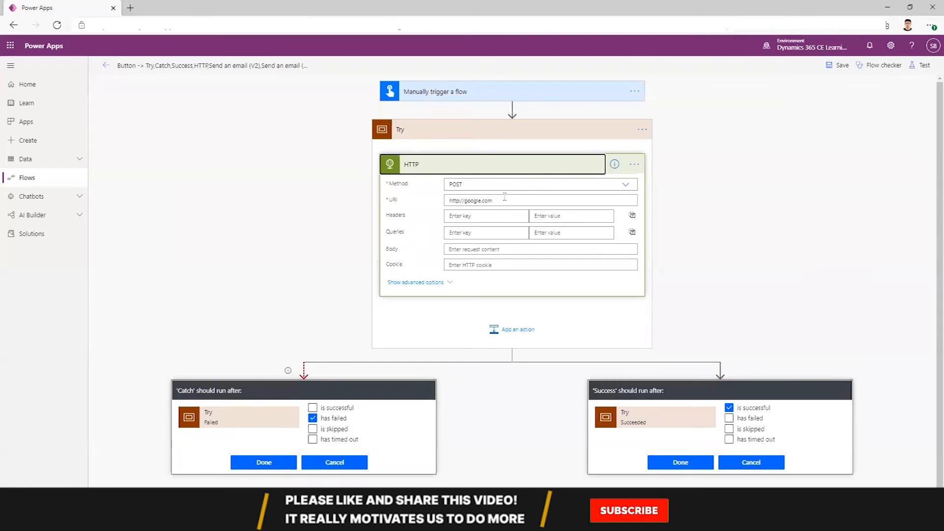
left_click(539, 200)
type("examp")
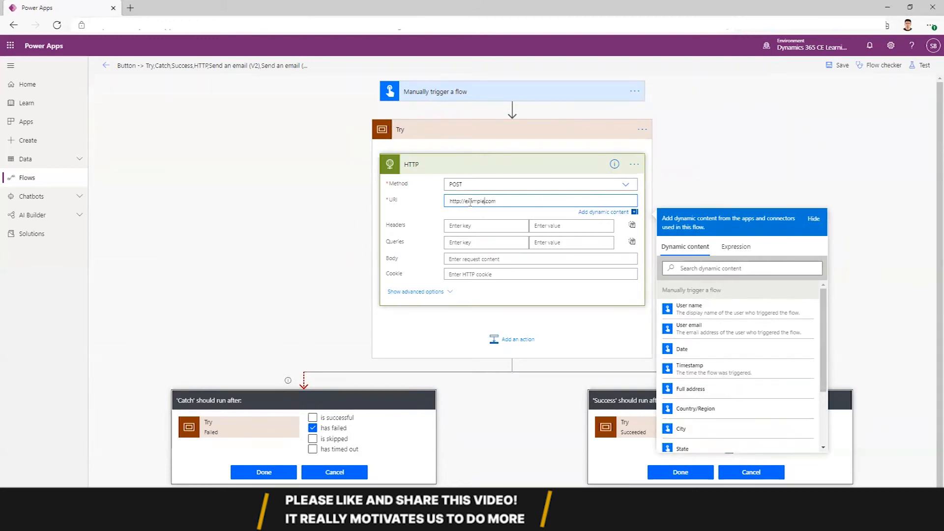
left_click(626, 184)
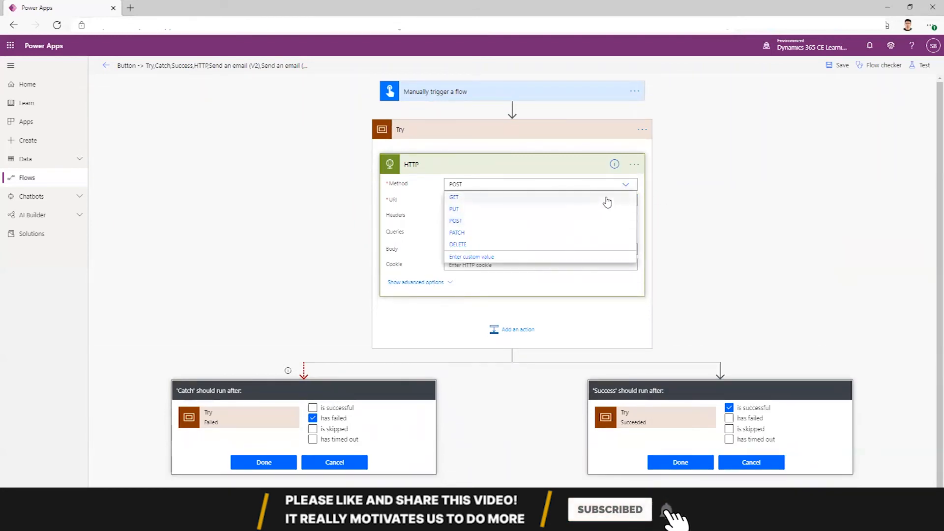
left_click(925, 65)
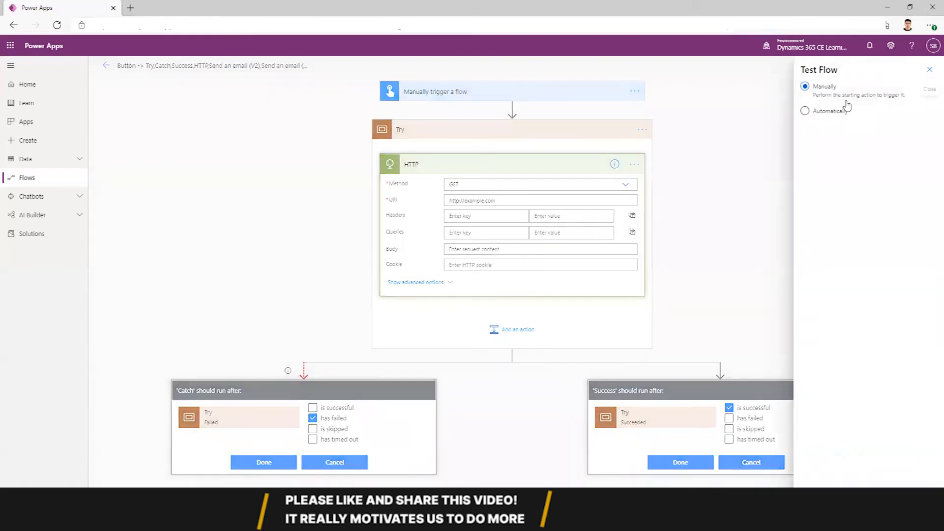
left_click(805, 111)
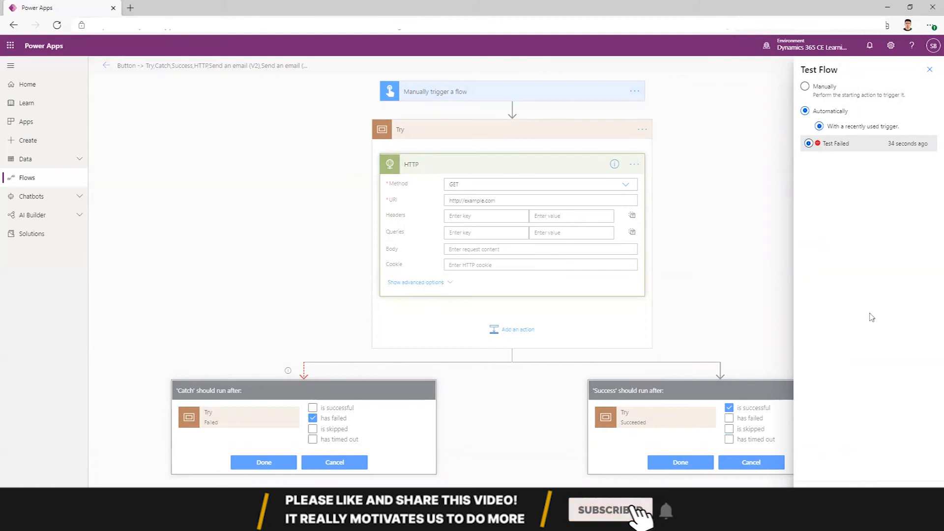
Run the test so Try succeeds, Catch is skipped and Success sends its email
left_click(609, 511)
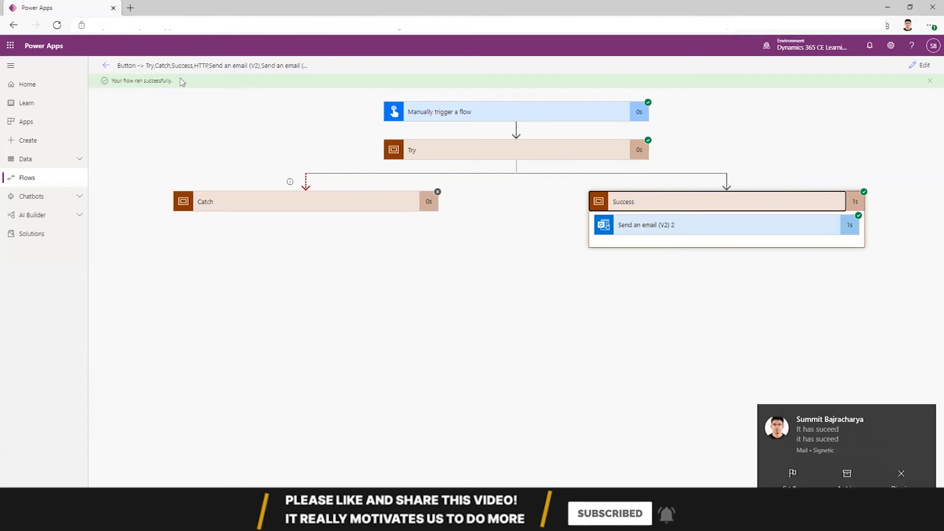
mouse_move(916, 72)
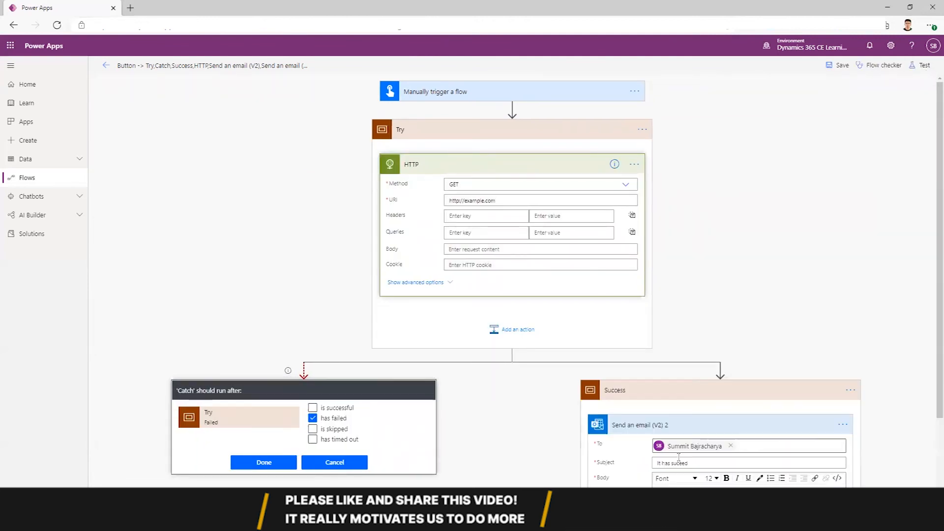
Confirm Catch's conditions, then set Success to run after Catch only when Catch is skipped
left_click(264, 463)
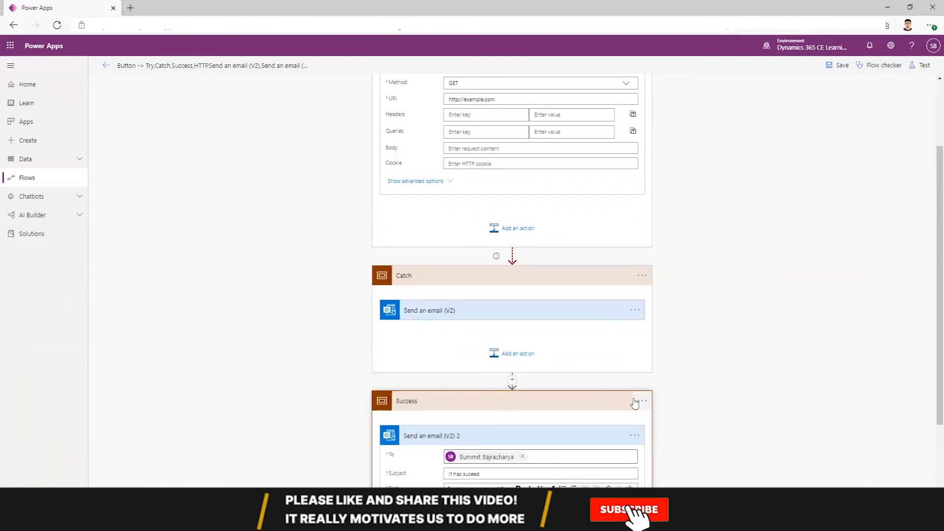
scroll("down", 3)
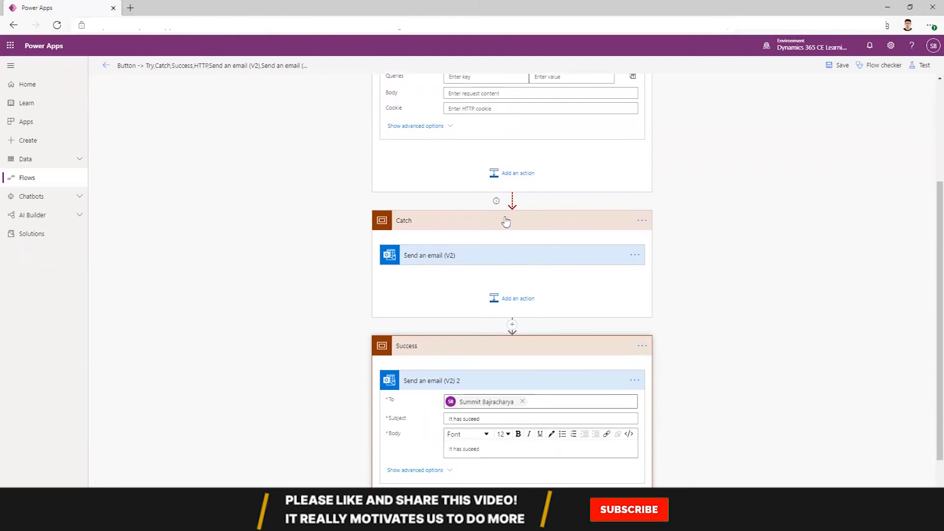
left_click(640, 346)
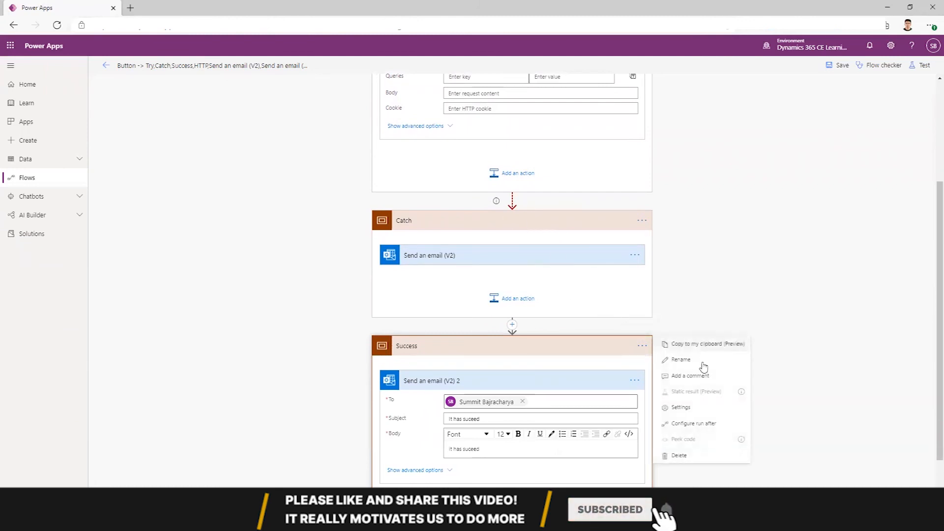
left_click(692, 423)
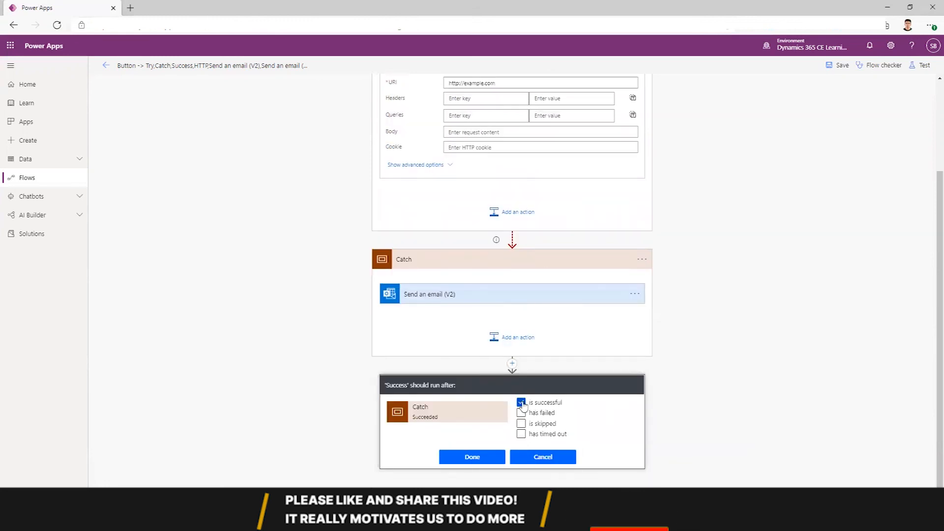
left_click(521, 423)
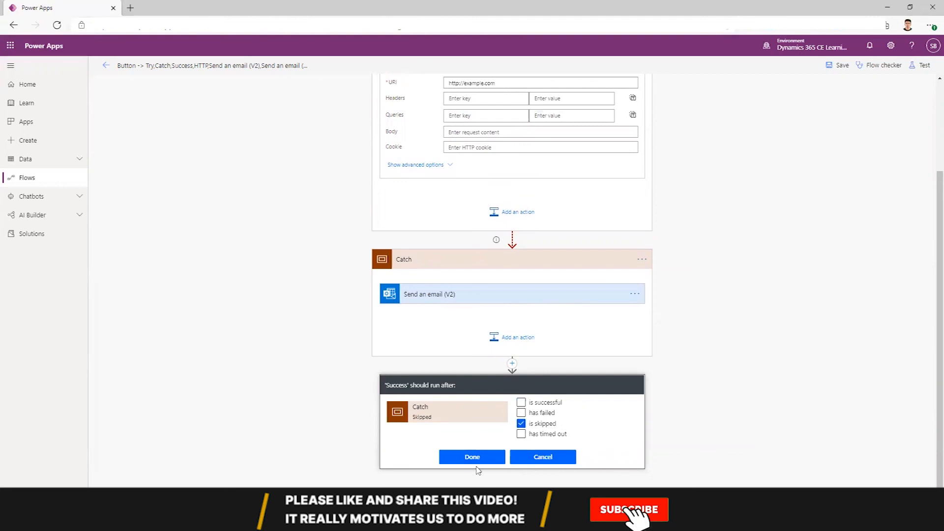
left_click(471, 457)
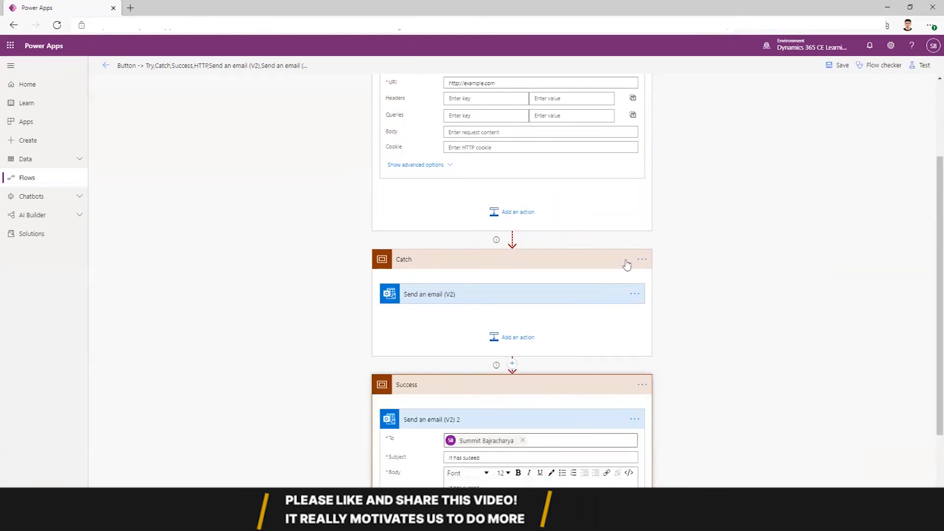
Run a test of the revised flow so Try succeeds, Catch is skipped and Success sends its email
left_click(923, 64)
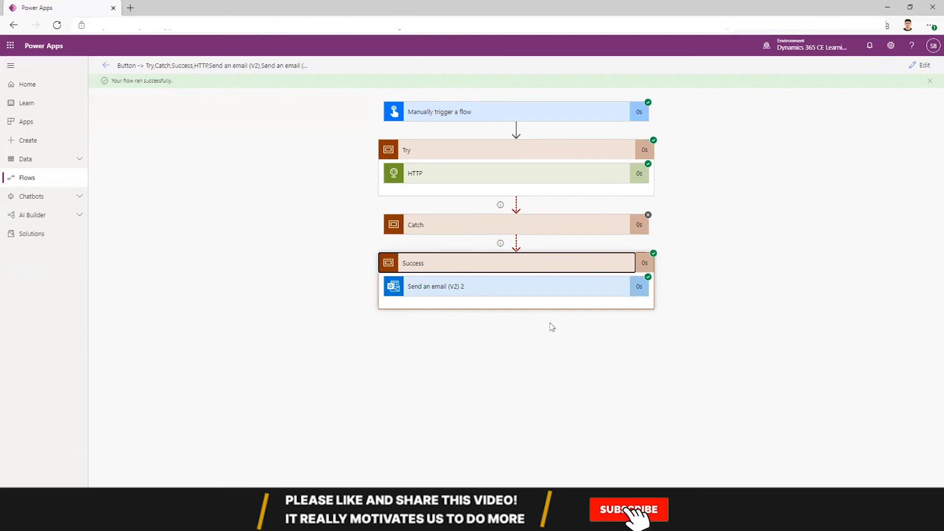
left_click(629, 510)
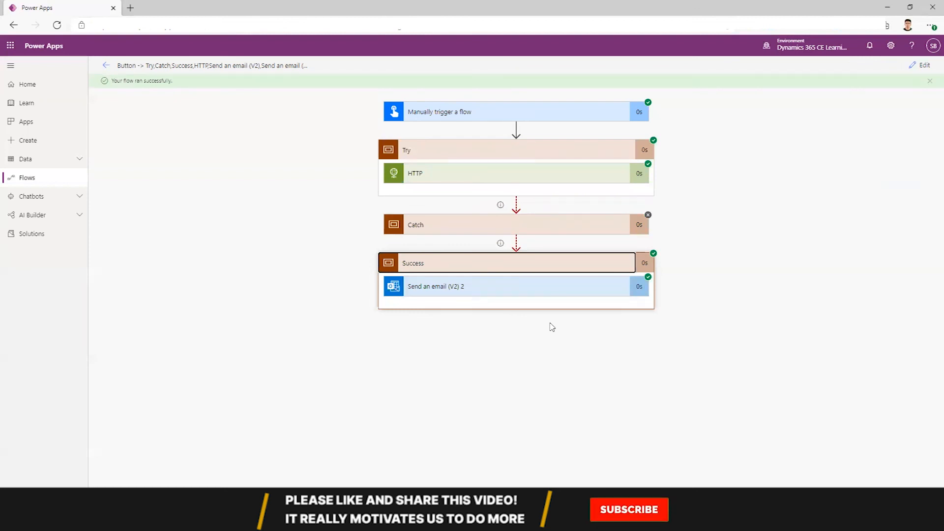
left_click(629, 509)
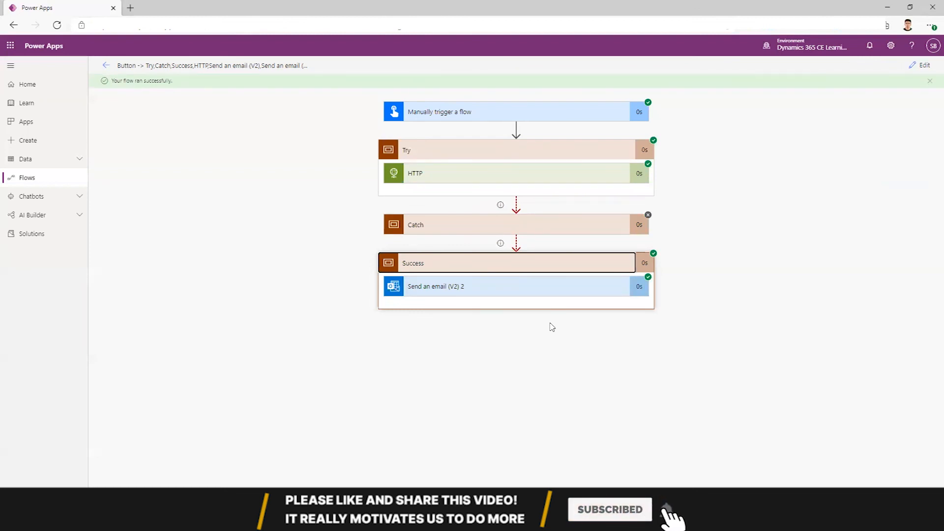